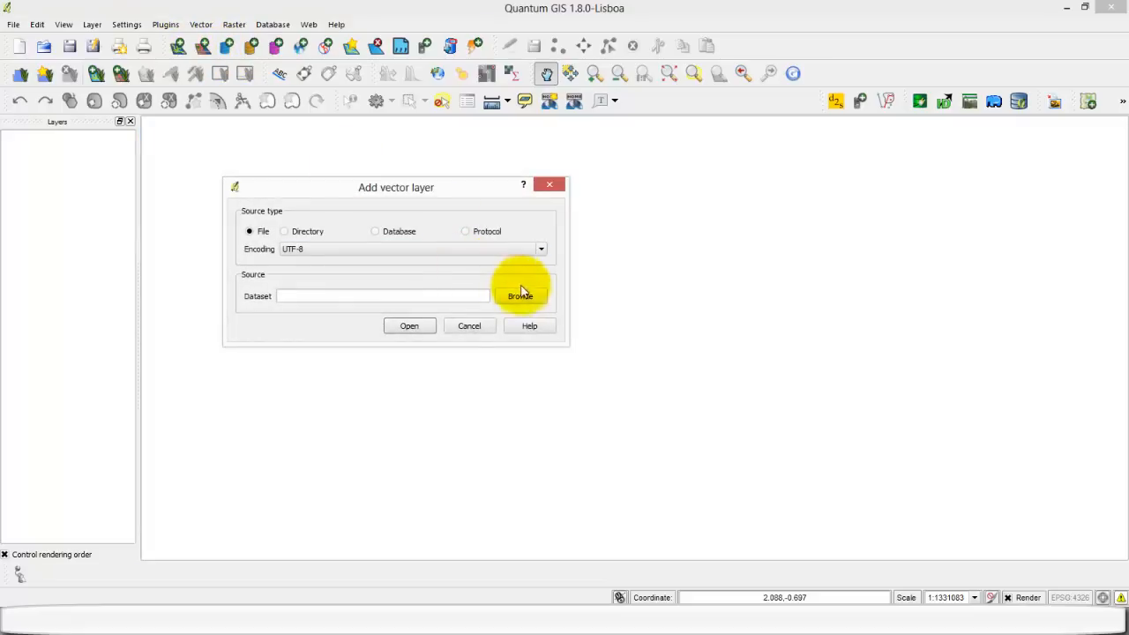
Load GBR_adm2.shp from Data/UKdata and open Save As for the layer.
{"action": "left_click", "coordinate": [521, 295]}
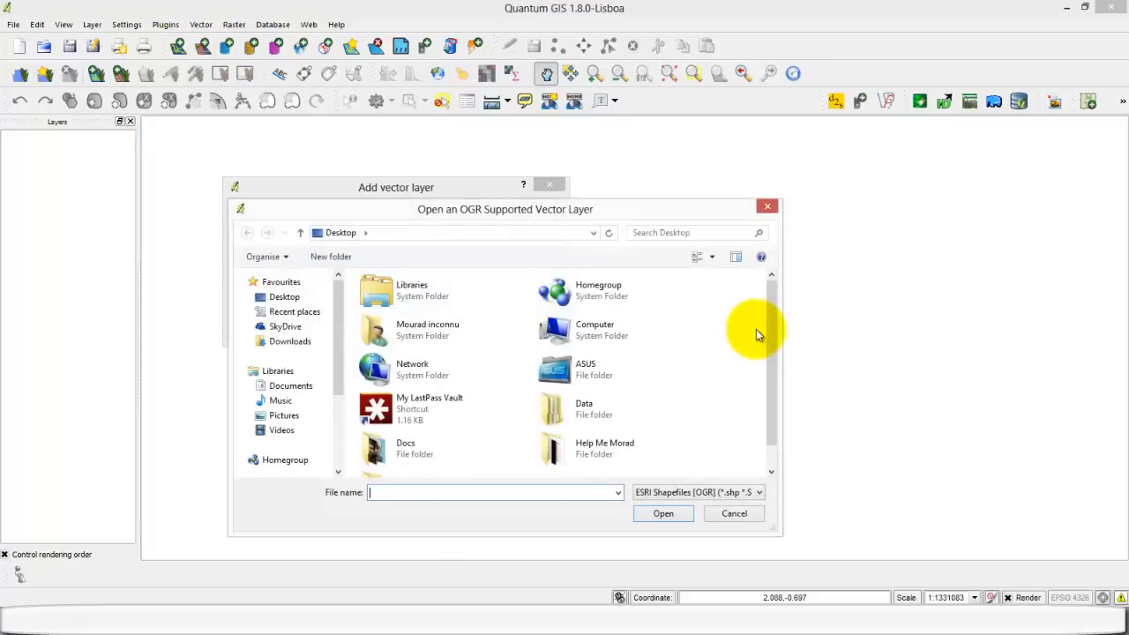
{"action": "double_click", "coordinate": [584, 409]}
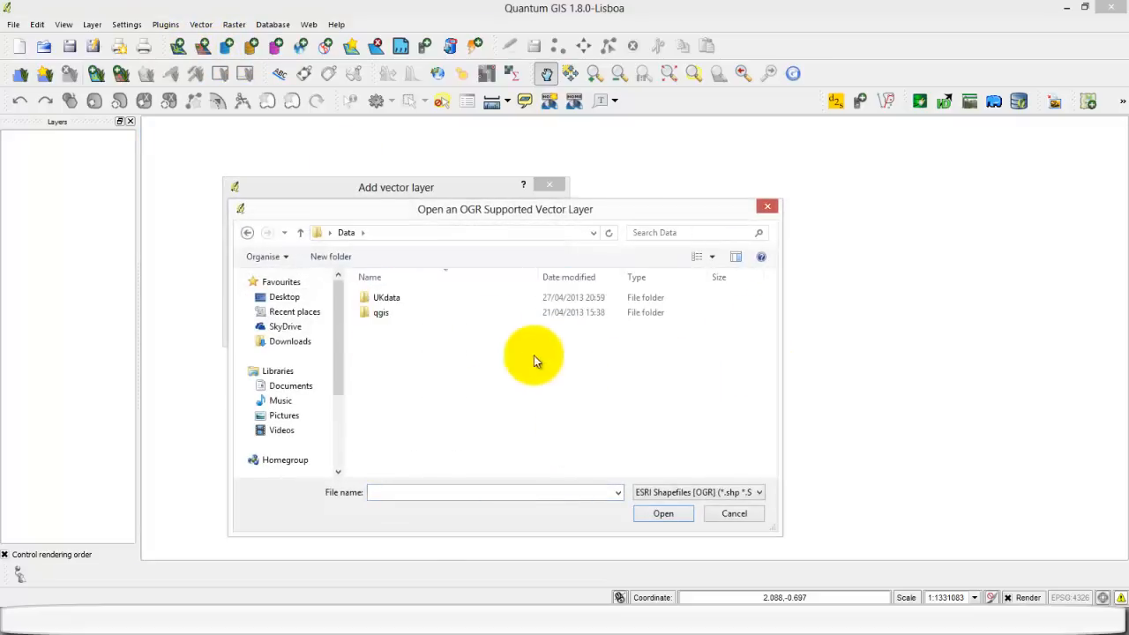
{"action": "double_click", "coordinate": [384, 297]}
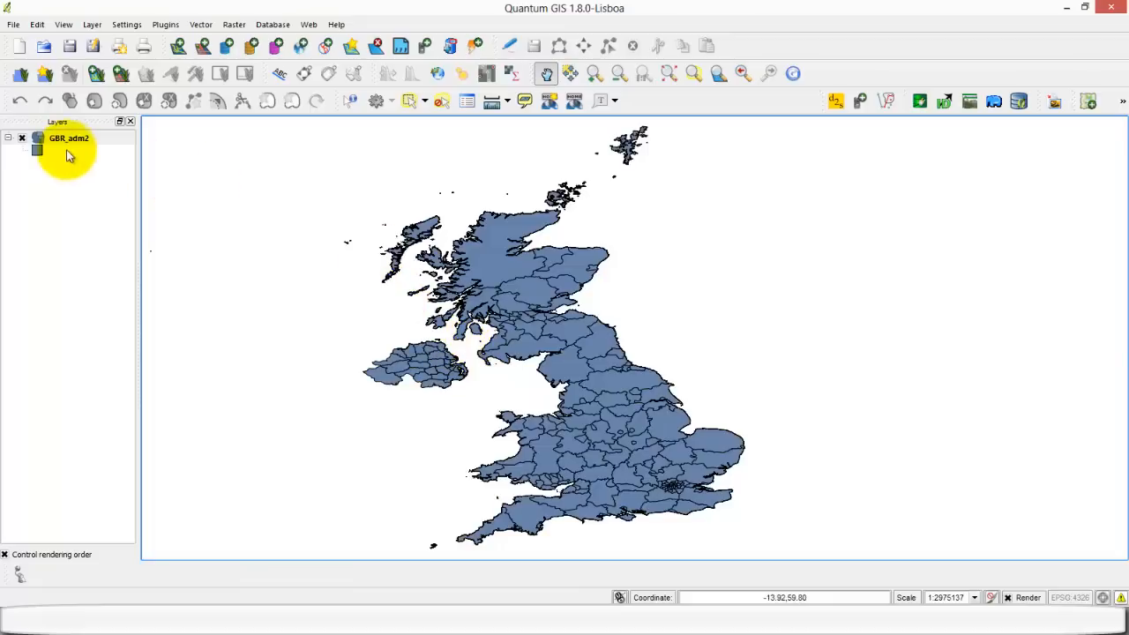
{"action": "right_click", "coordinate": [60, 138]}
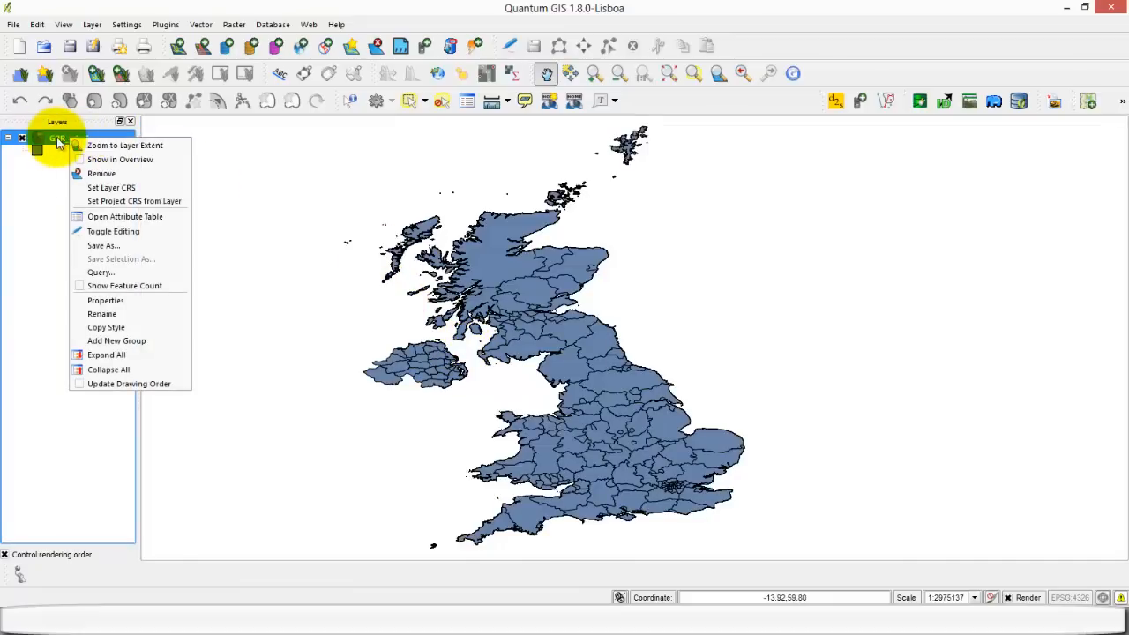
{"action": "mouse_move", "coordinate": [103, 245]}
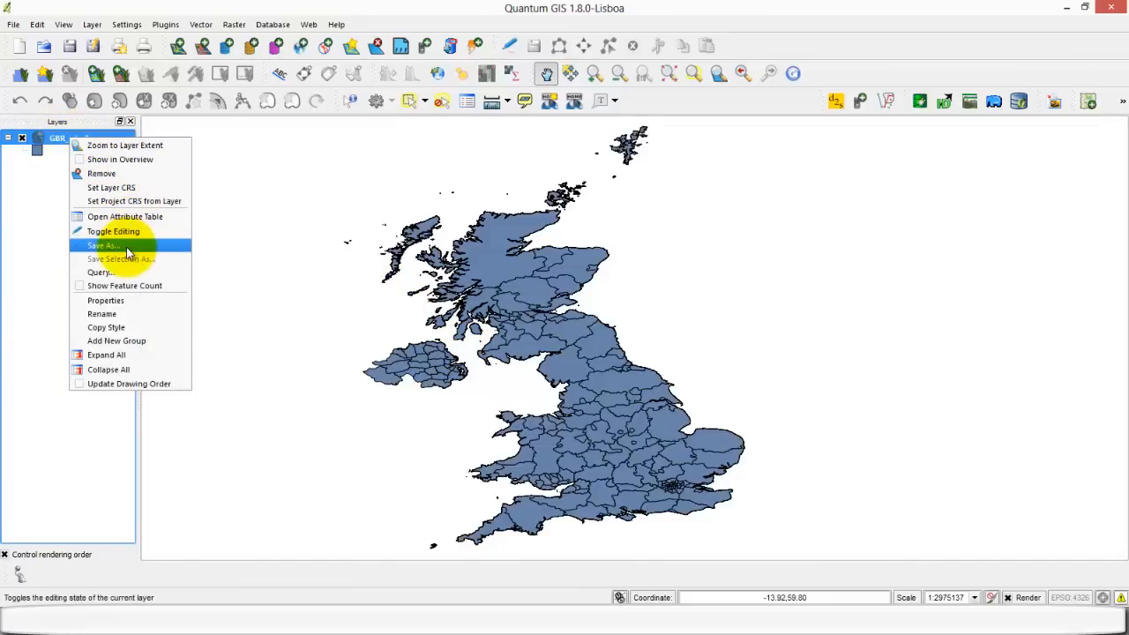
{"action": "left_click", "coordinate": [103, 245]}
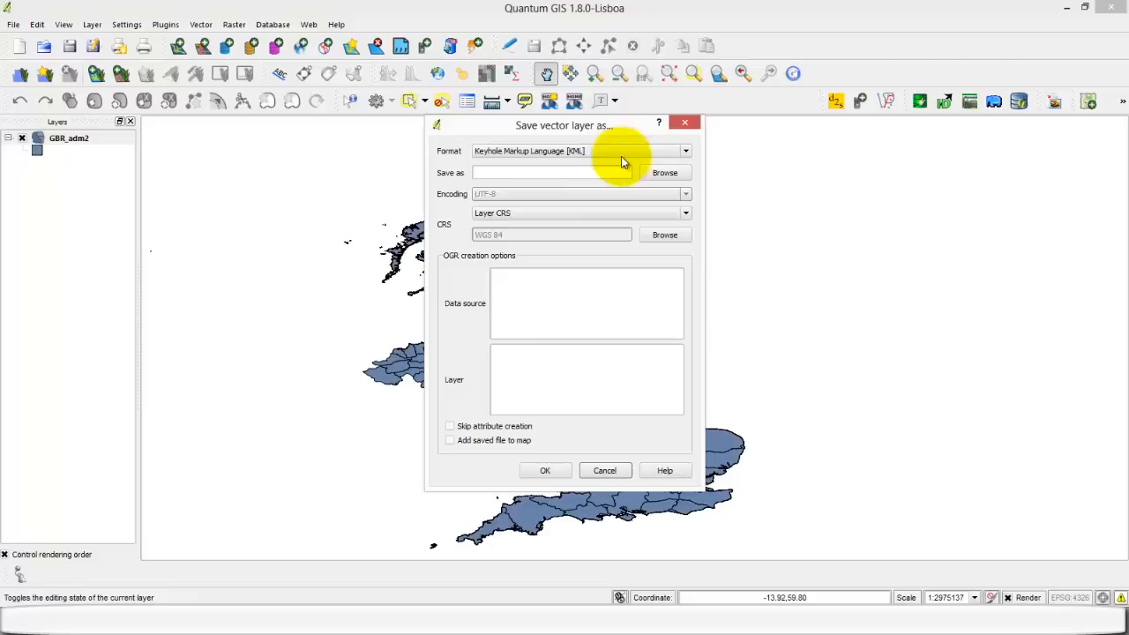
Choose Keyhole Markup Language (KML) as the export format and browse for a destination.
{"action": "left_click", "coordinate": [683, 151]}
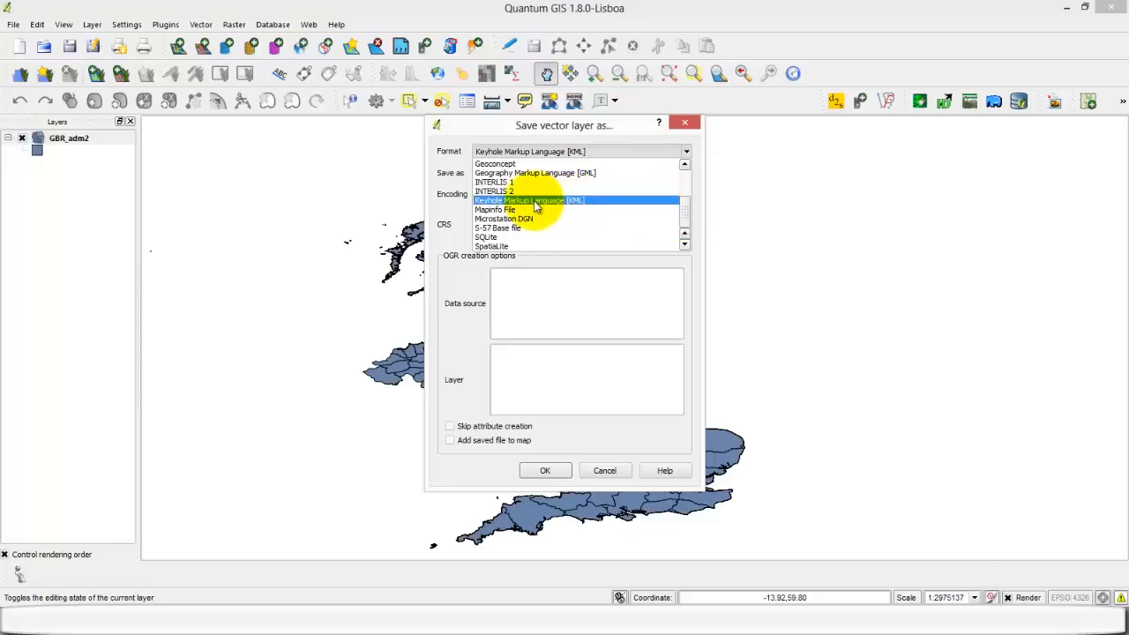
{"action": "left_click", "coordinate": [534, 200]}
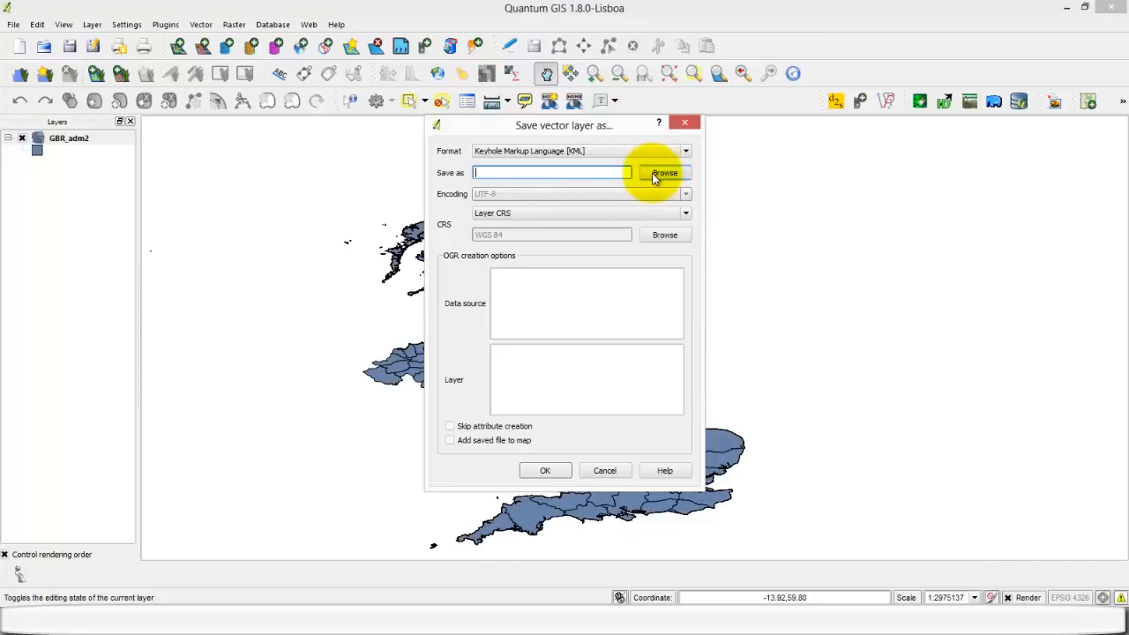
{"action": "left_click", "coordinate": [663, 173]}
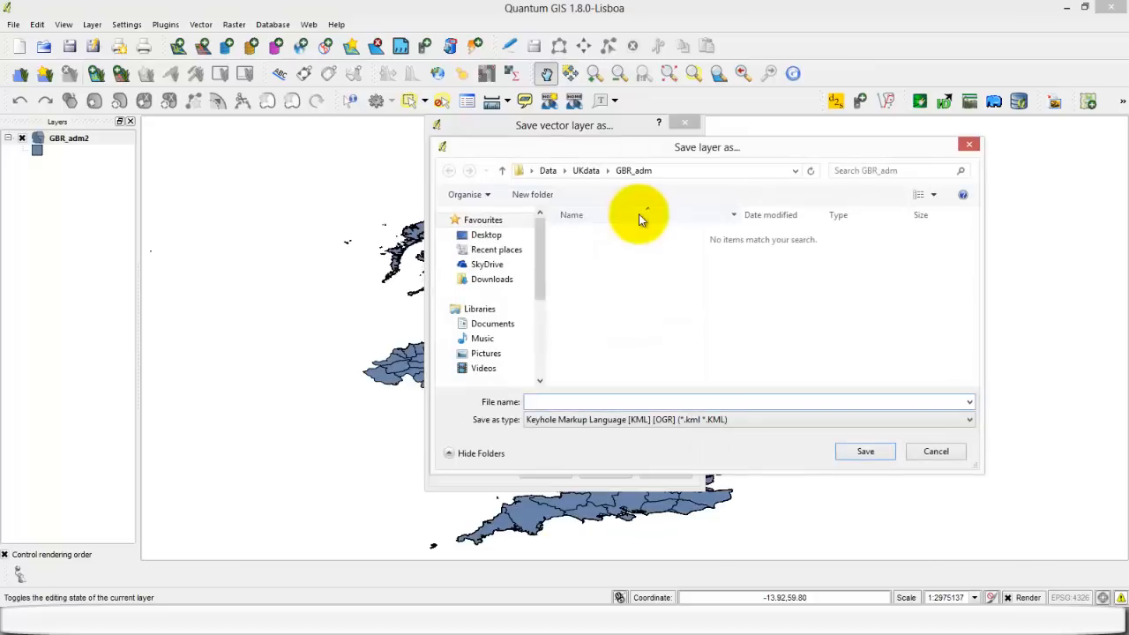
Name the output UKmap and save it to the Desktop.
{"action": "type", "text": "UKmap"}
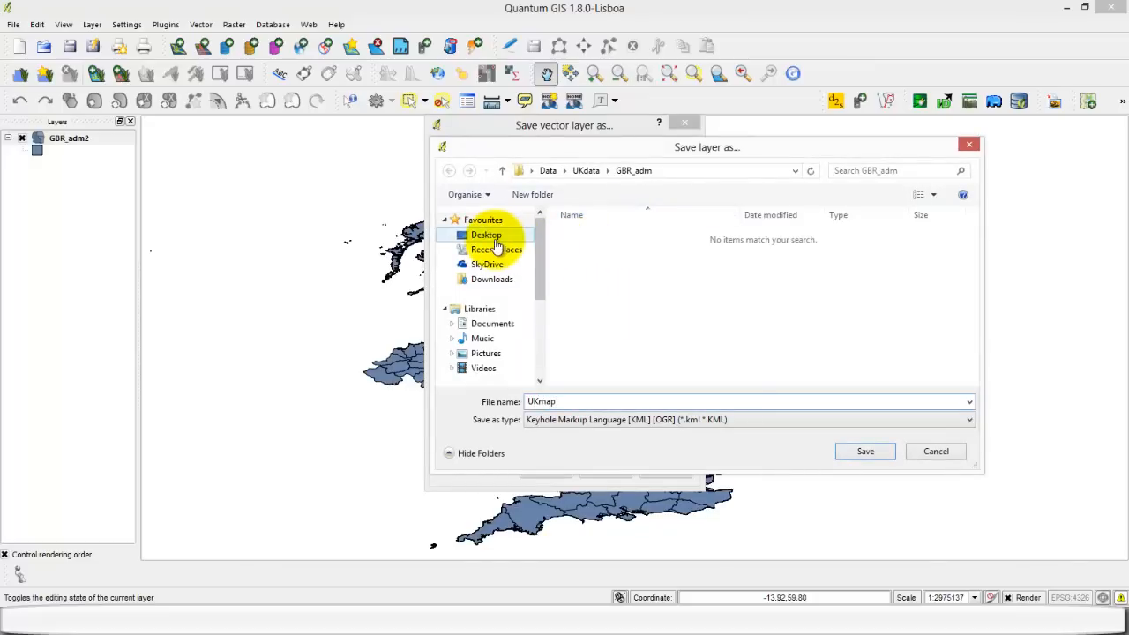
{"action": "left_click", "coordinate": [865, 451]}
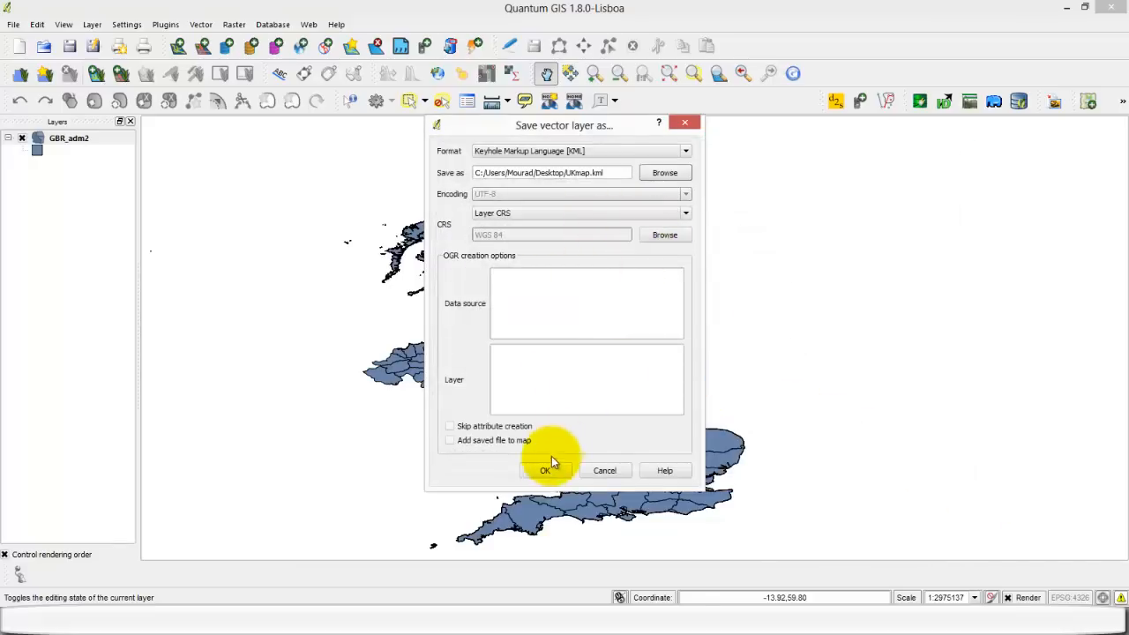
{"action": "mouse_move", "coordinate": [568, 476]}
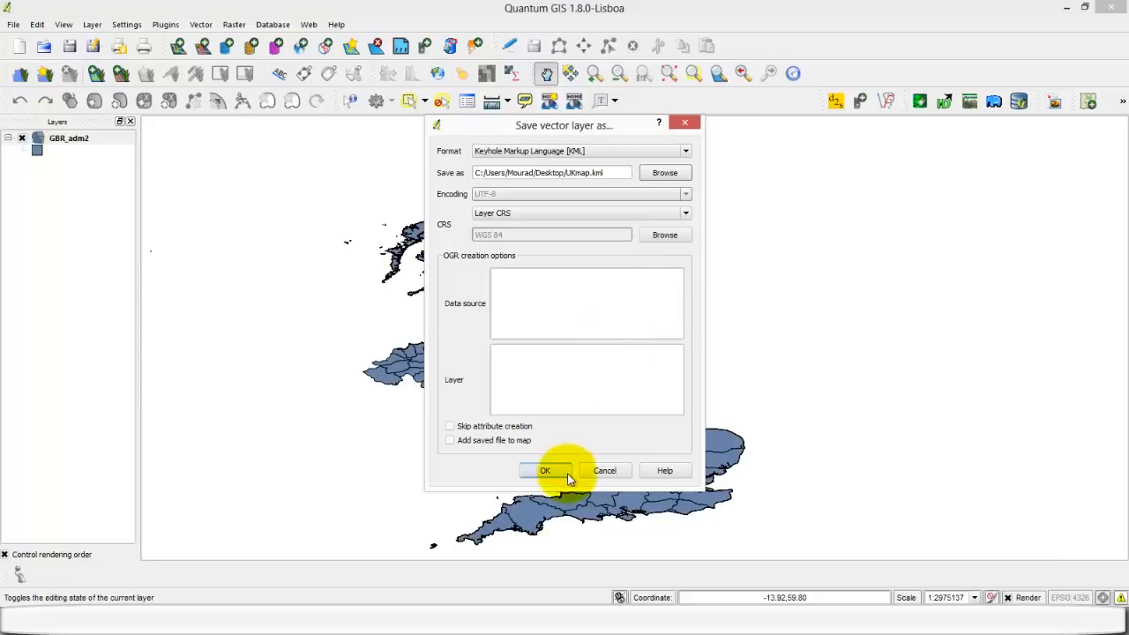
Keep the Layer CRS (WGS 84) and run the KML export.
{"action": "left_click", "coordinate": [684, 213]}
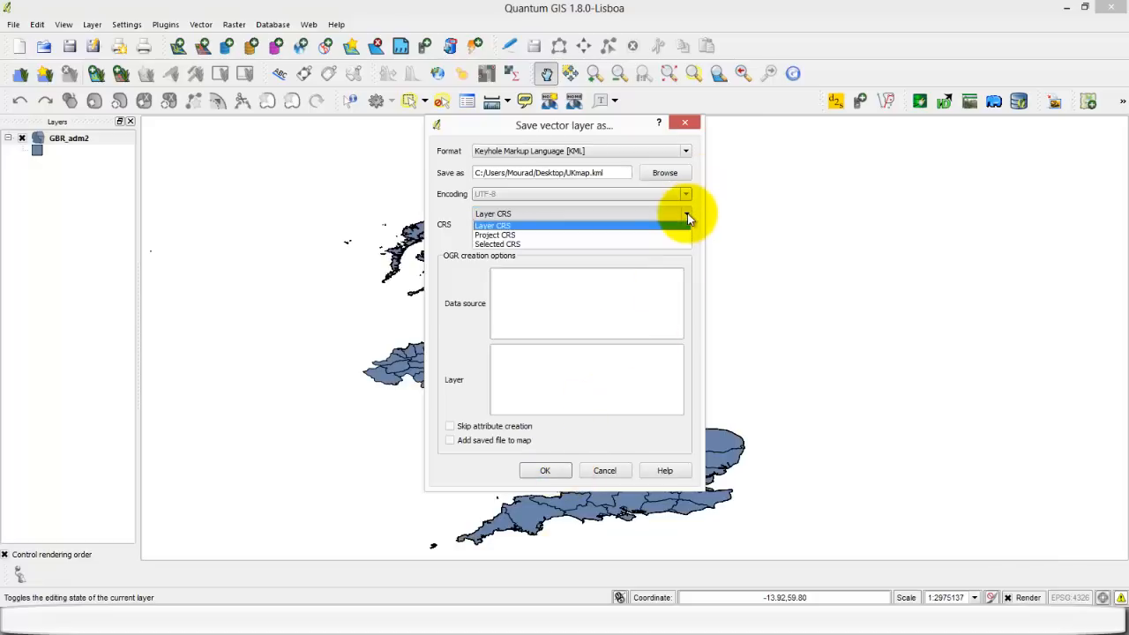
{"action": "left_click", "coordinate": [493, 225]}
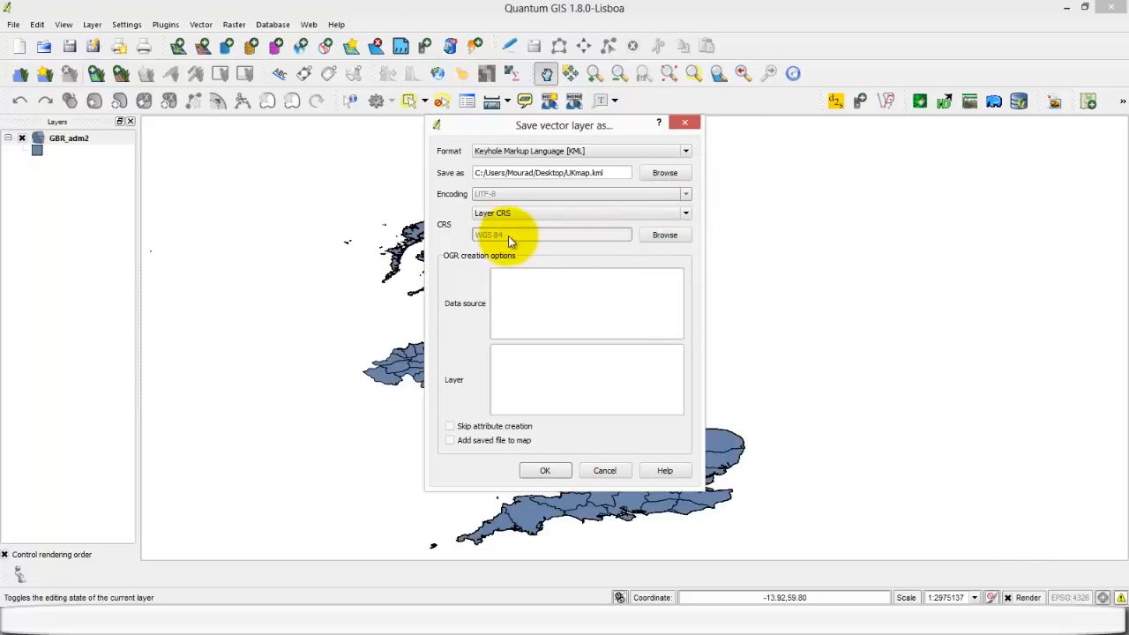
{"action": "left_click", "coordinate": [544, 470]}
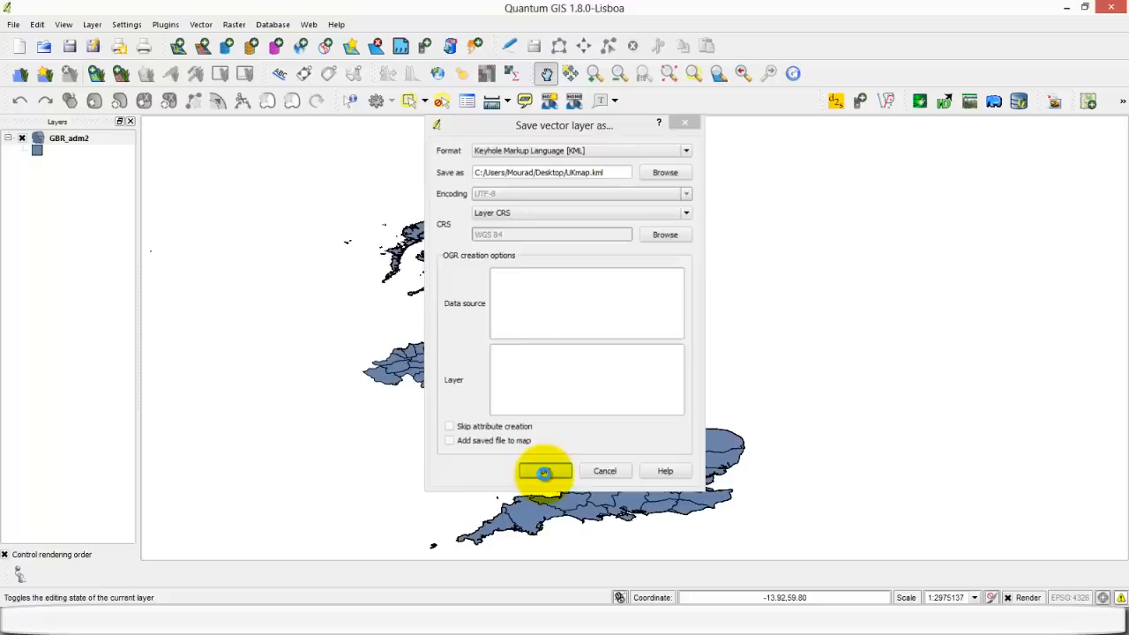
{"action": "left_click", "coordinate": [543, 471]}
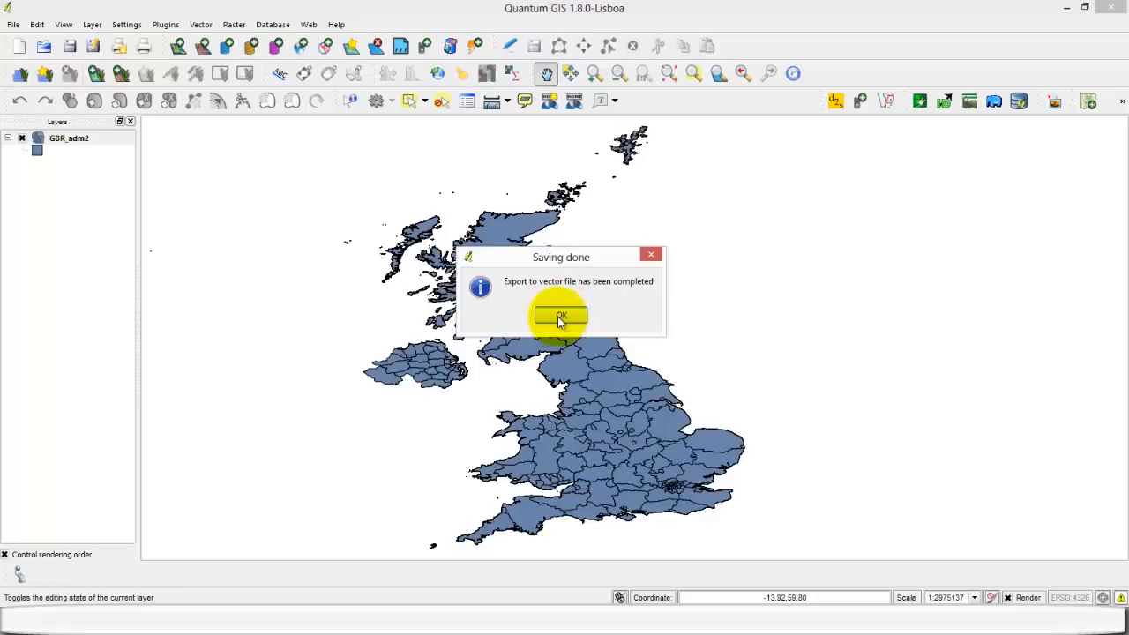
Dismiss the Saving done message and open UKmap.kml in Google Earth, centred on Britain.
{"action": "left_click", "coordinate": [560, 317]}
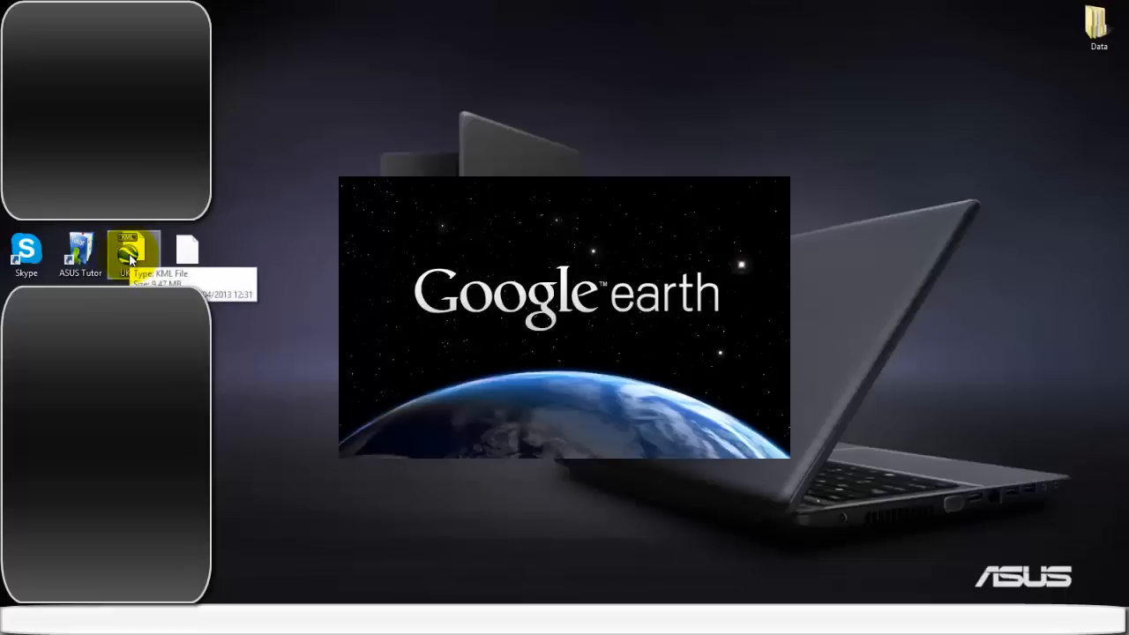
{"action": "double_click", "coordinate": [132, 249]}
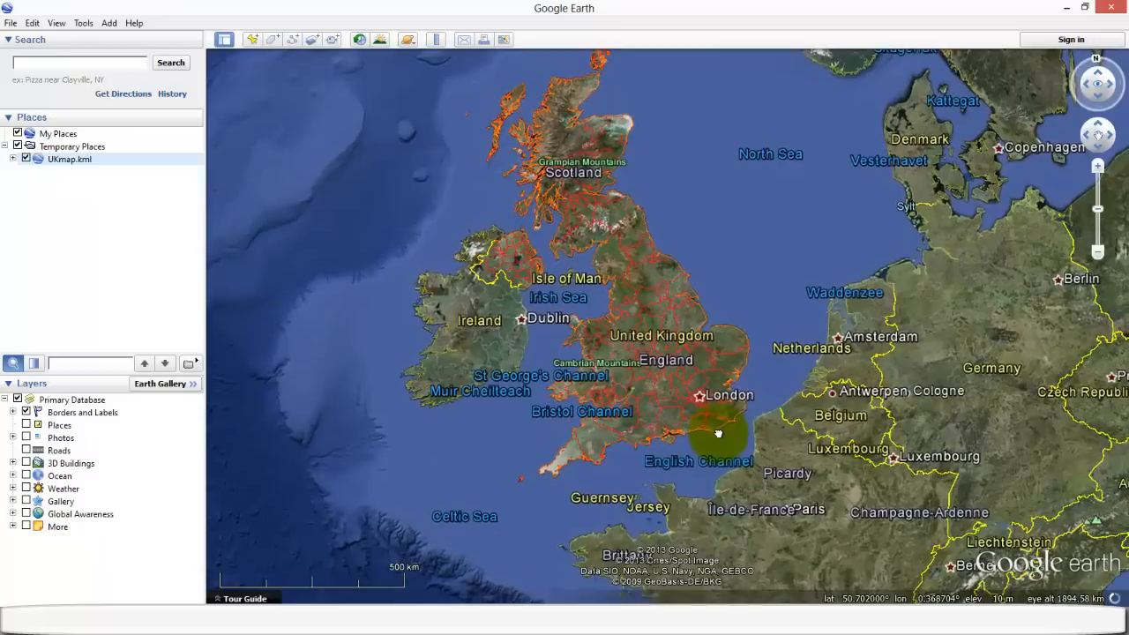
{"action": "left_click_drag", "start_coordinate": [719, 433], "coordinate": [295, 176]}
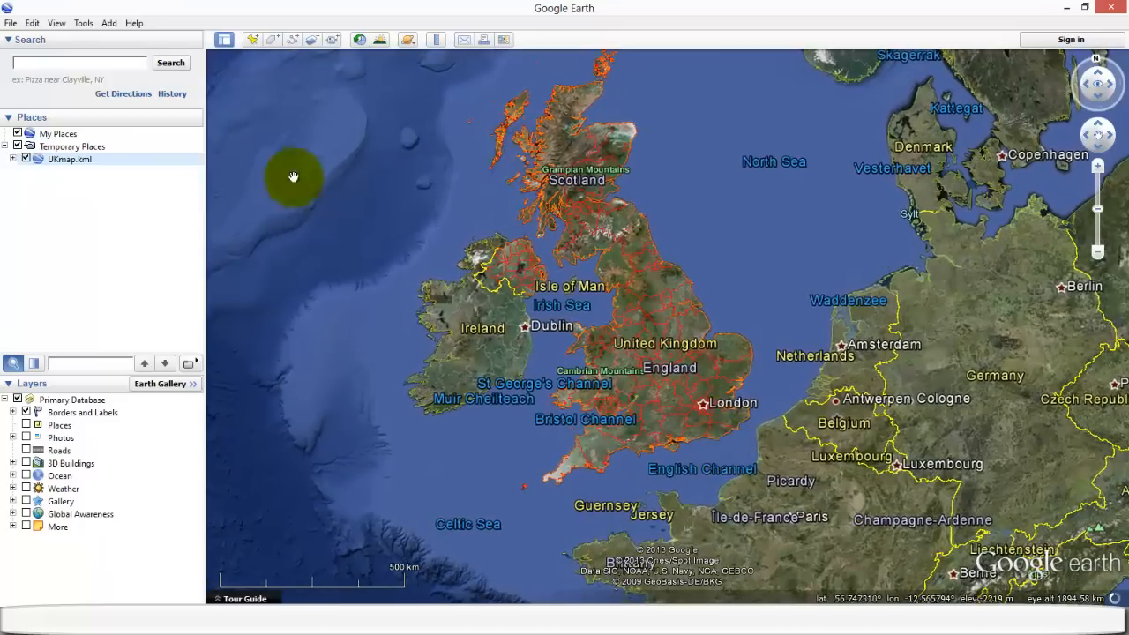
Open the Properties editor for the UKmap.kml folder in Places.
{"action": "left_click", "coordinate": [70, 159]}
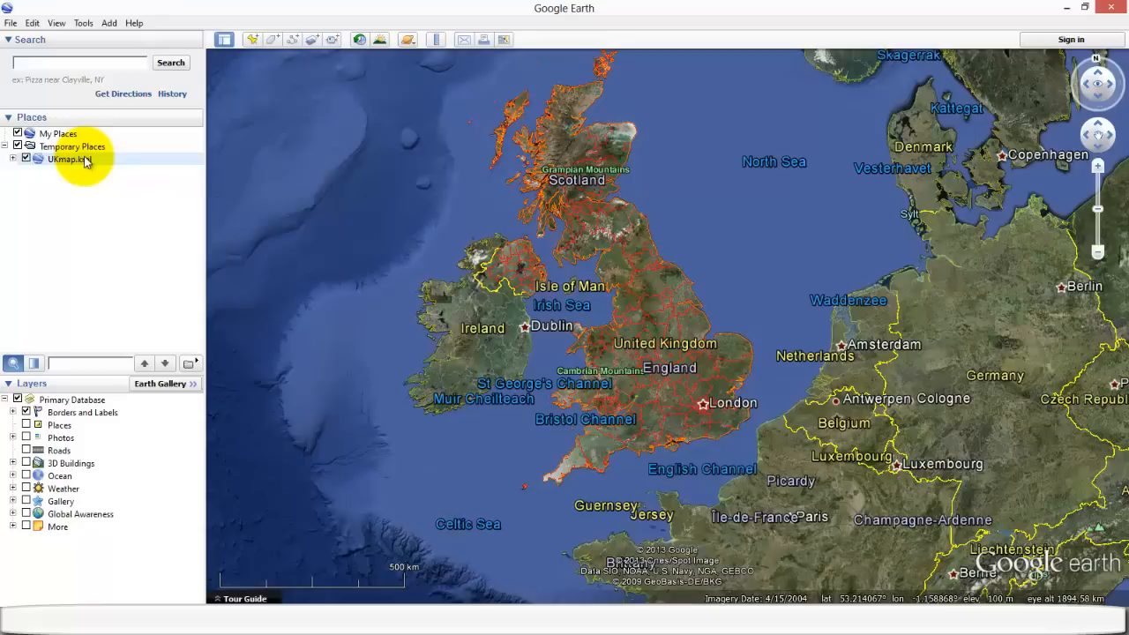
{"action": "right_click", "coordinate": [69, 159]}
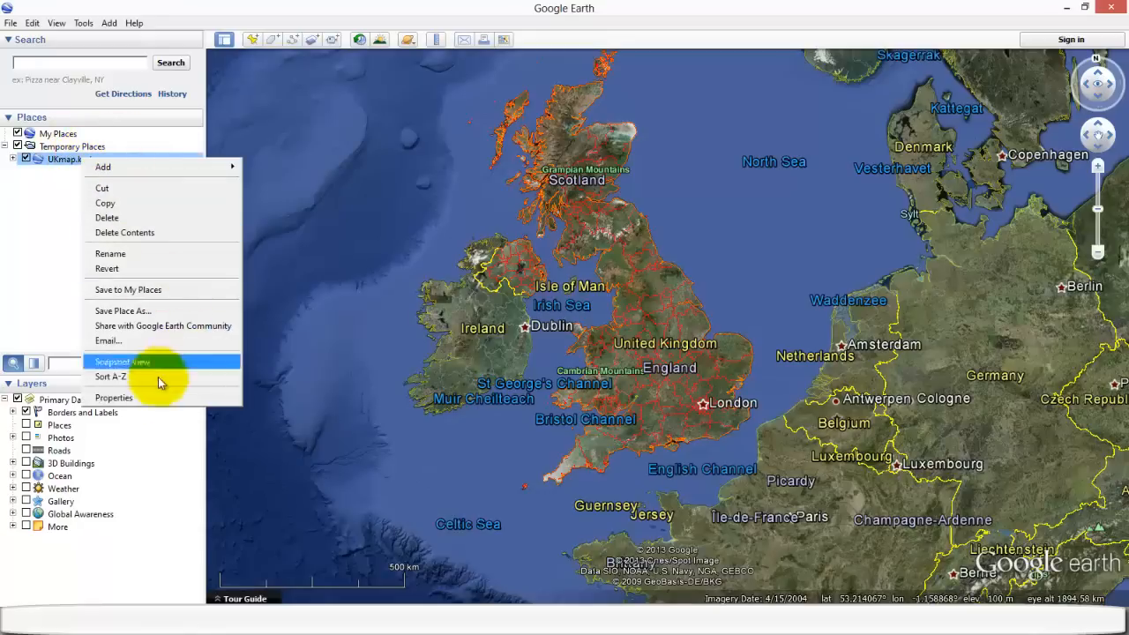
{"action": "left_click", "coordinate": [113, 398]}
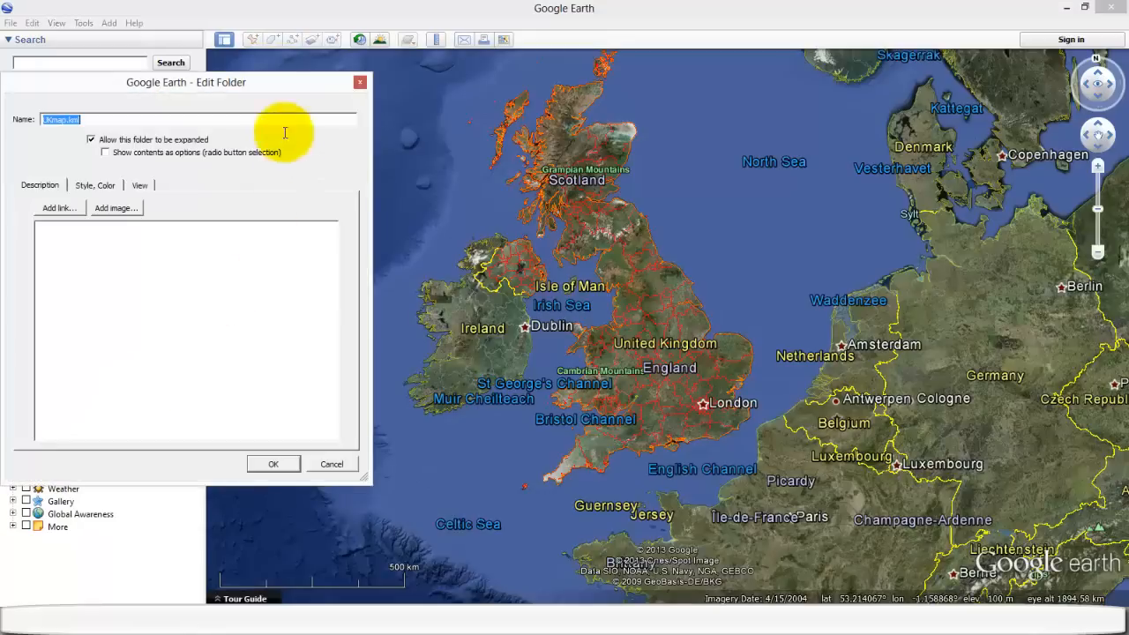
Set a solid blue fill and light outline colour in the Style, Color tab, then apply.
{"action": "left_click", "coordinate": [94, 185]}
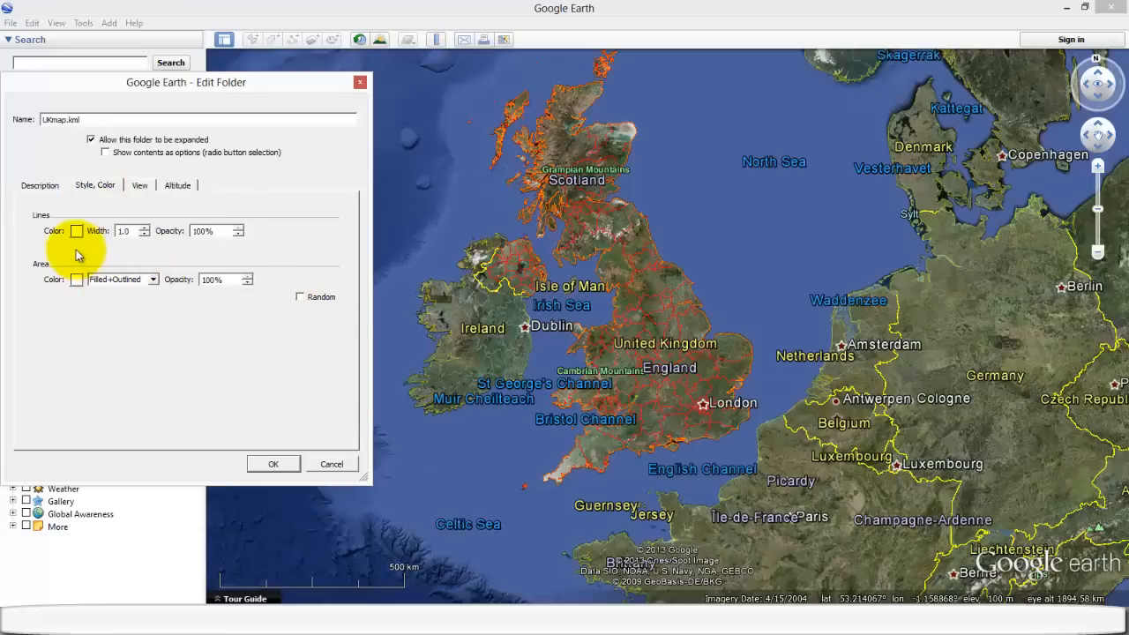
{"action": "mouse_move", "coordinate": [76, 231]}
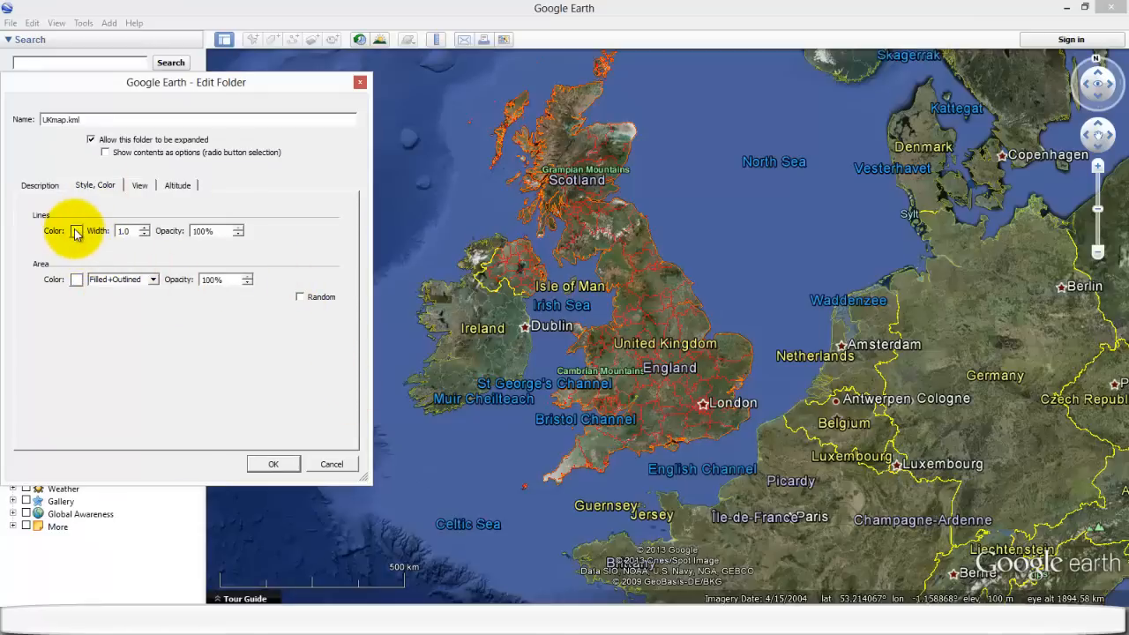
{"action": "left_click", "coordinate": [77, 232]}
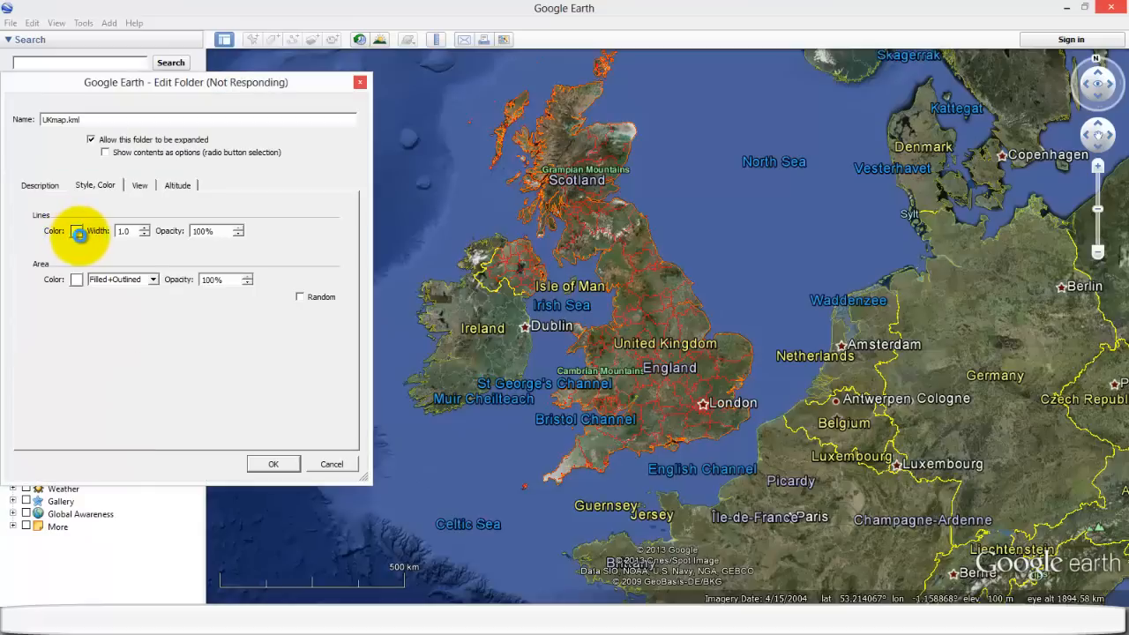
{"action": "left_click", "coordinate": [274, 464]}
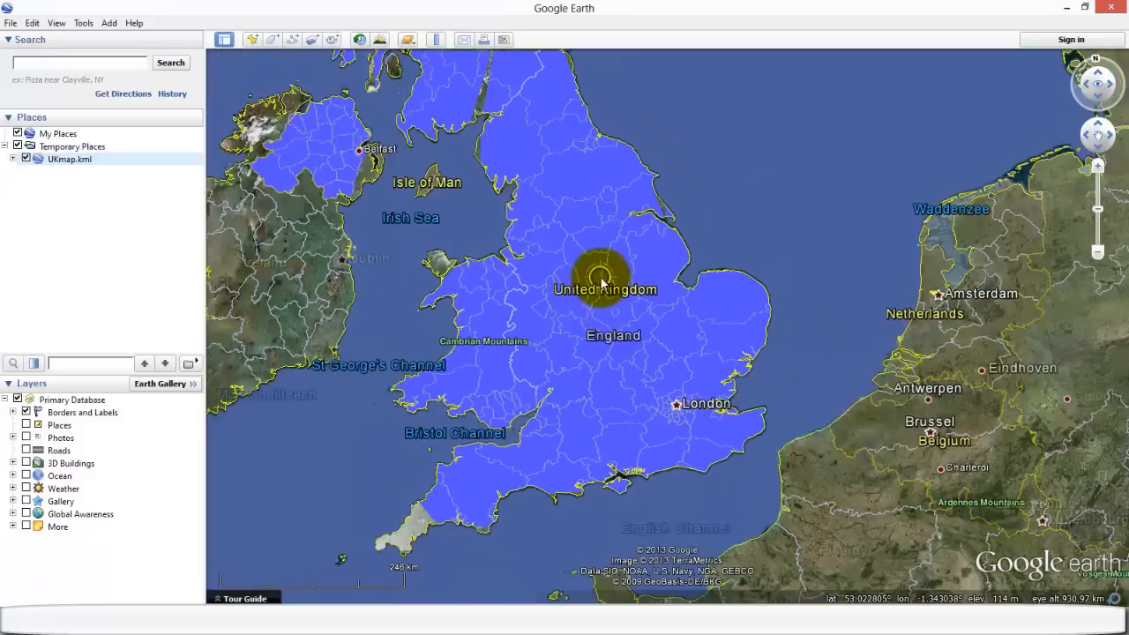